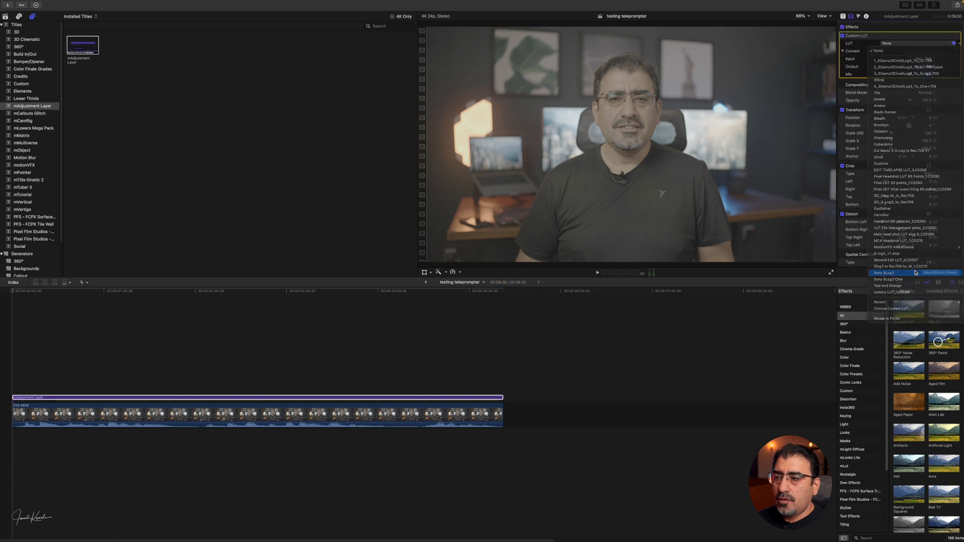
Apply a Custom LUT and add a colour correction to the adjustment layer.
{"action": "left_click", "coordinate": [884, 272]}
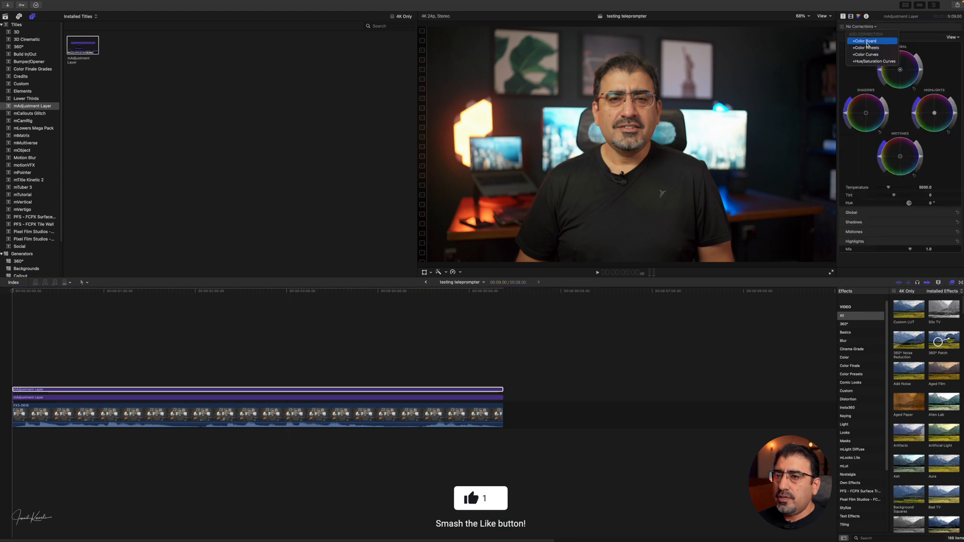
{"action": "left_click", "coordinate": [865, 48]}
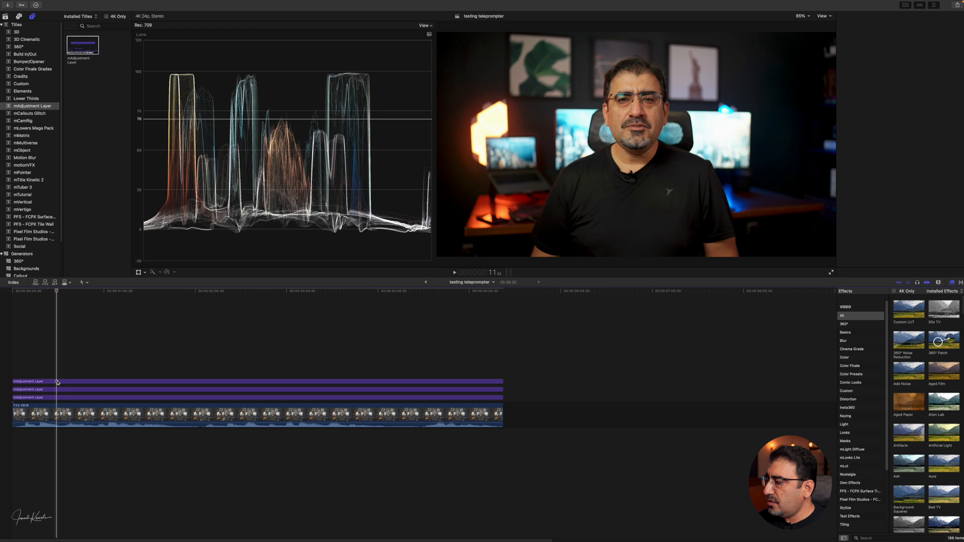
Crop the top adjustment layer's left, right, top and bottom down to a forehead skin patch.
{"action": "left_click", "coordinate": [807, 24]}
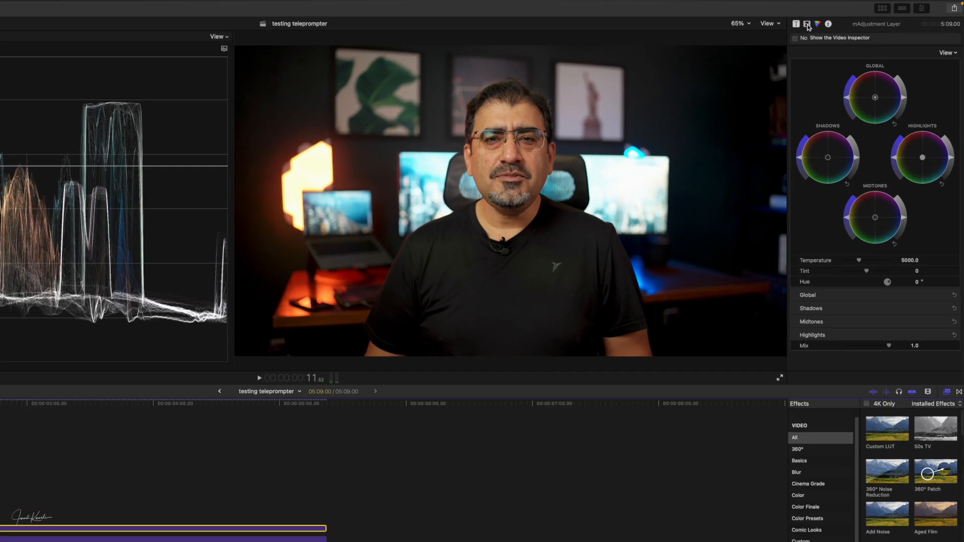
{"action": "left_click", "coordinate": [781, 23]}
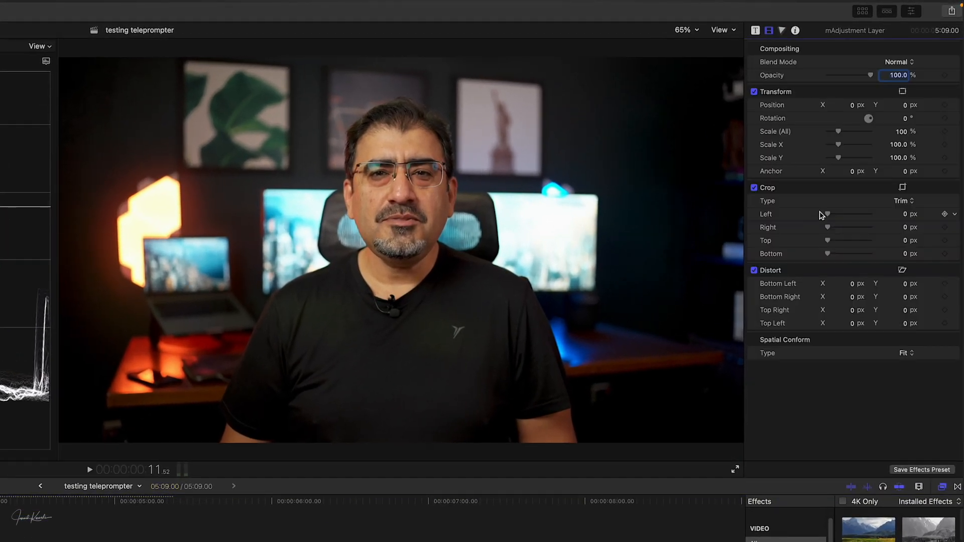
{"action": "left_click_drag", "start_coordinate": [826, 214], "coordinate": [847, 213]}
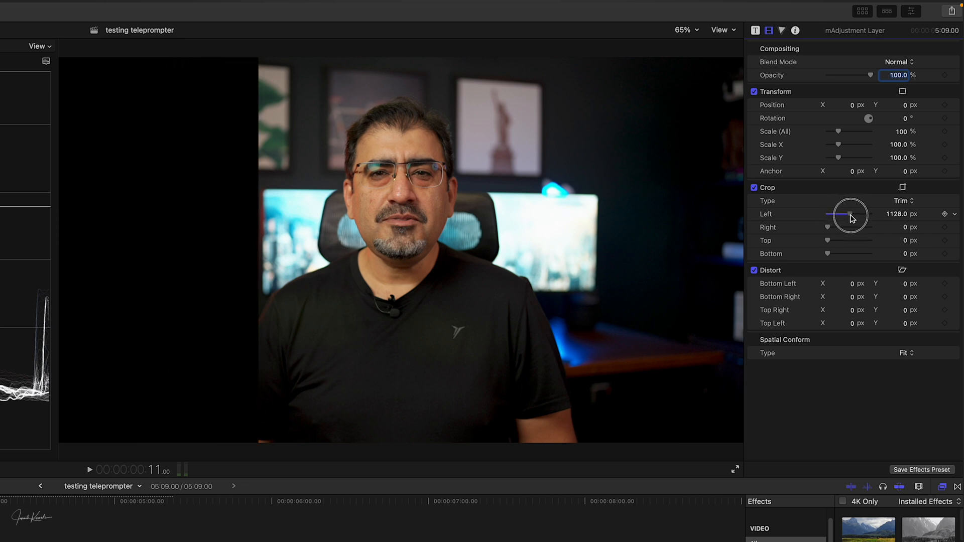
{"action": "left_click_drag", "start_coordinate": [845, 213], "coordinate": [863, 212]}
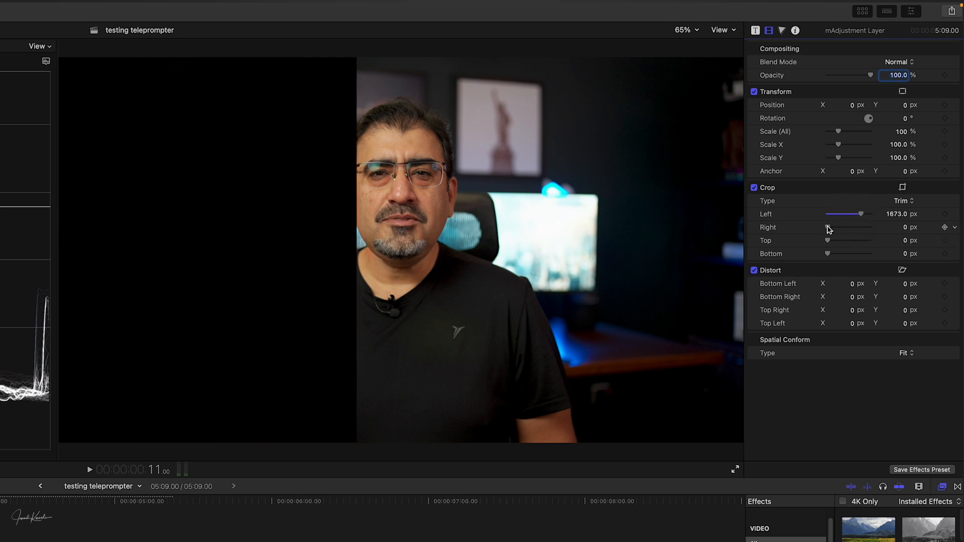
{"action": "left_click_drag", "start_coordinate": [827, 227], "coordinate": [861, 227]}
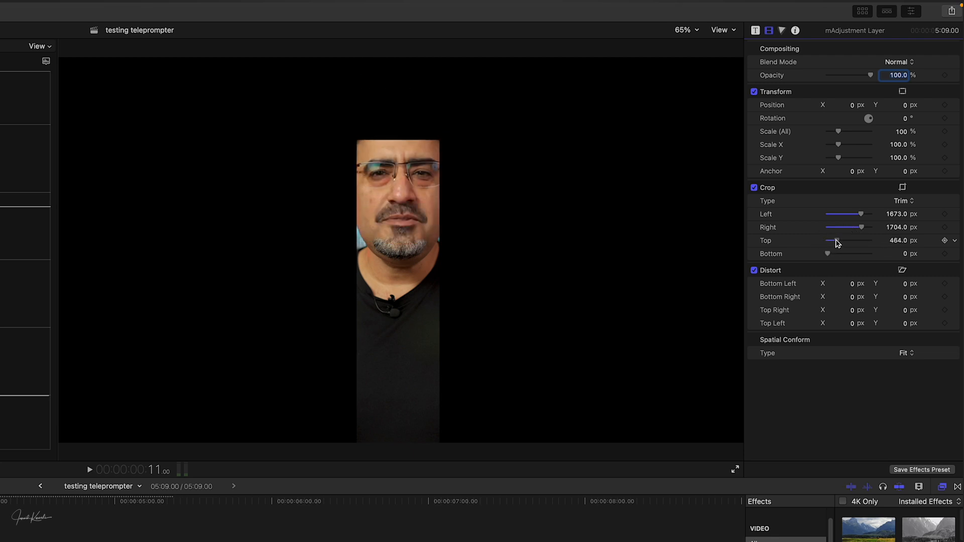
{"action": "left_click_drag", "start_coordinate": [826, 252], "coordinate": [859, 253]}
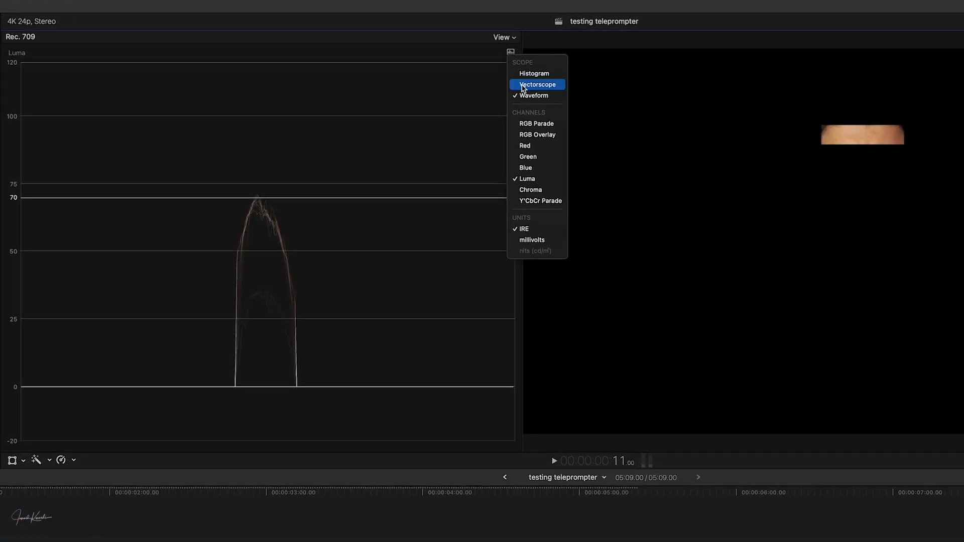
Switch the scope to Vectorscope and enable the Skin Tone Indicator line.
{"action": "left_click", "coordinate": [536, 84]}
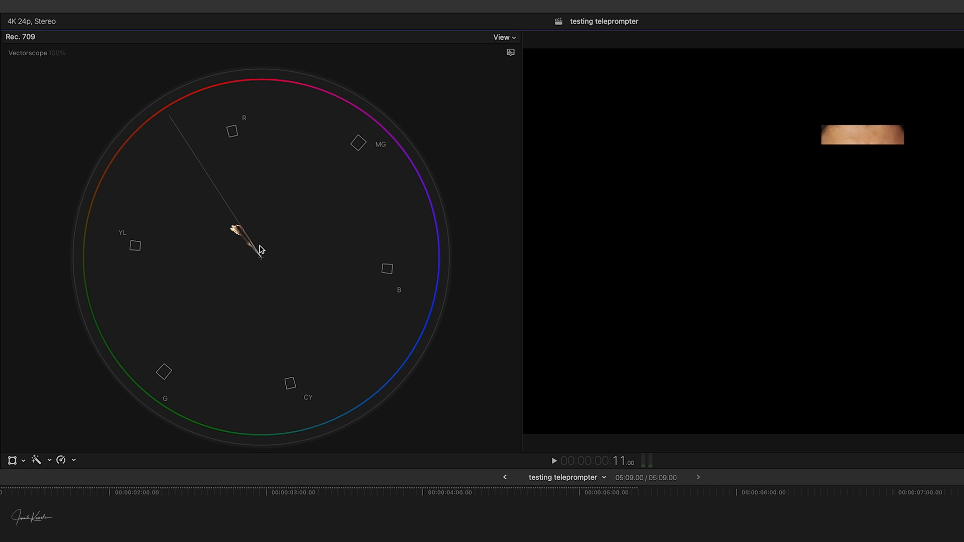
{"action": "mouse_move", "coordinate": [171, 119]}
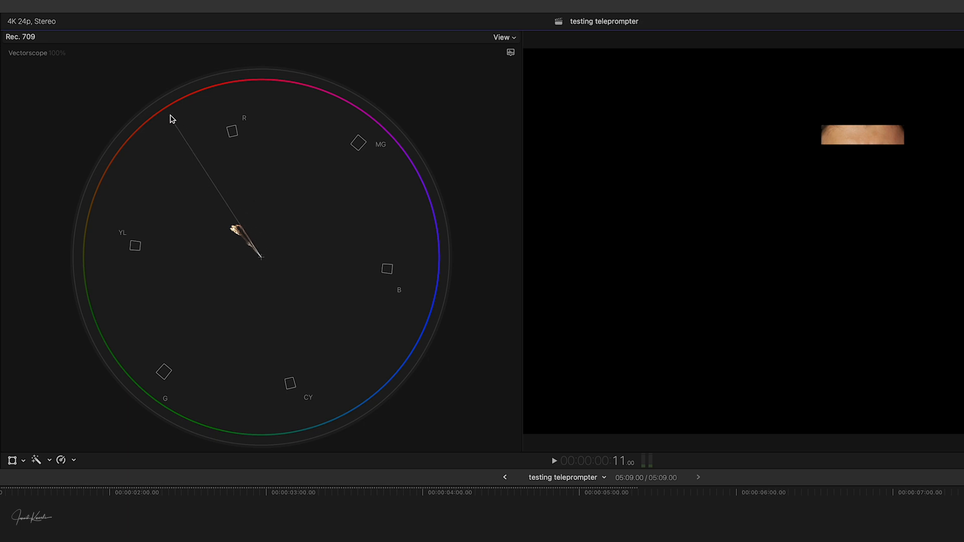
{"action": "mouse_move", "coordinate": [511, 54]}
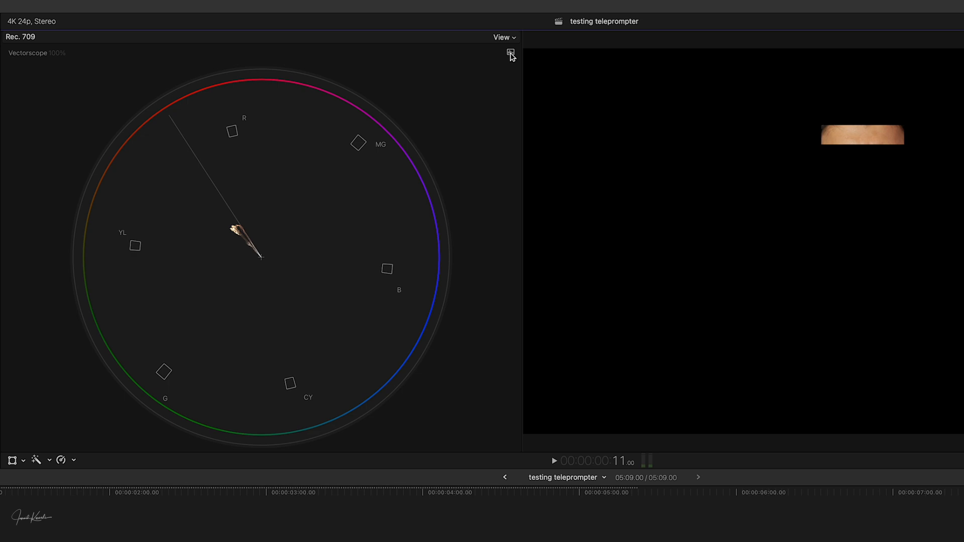
{"action": "left_click", "coordinate": [510, 53]}
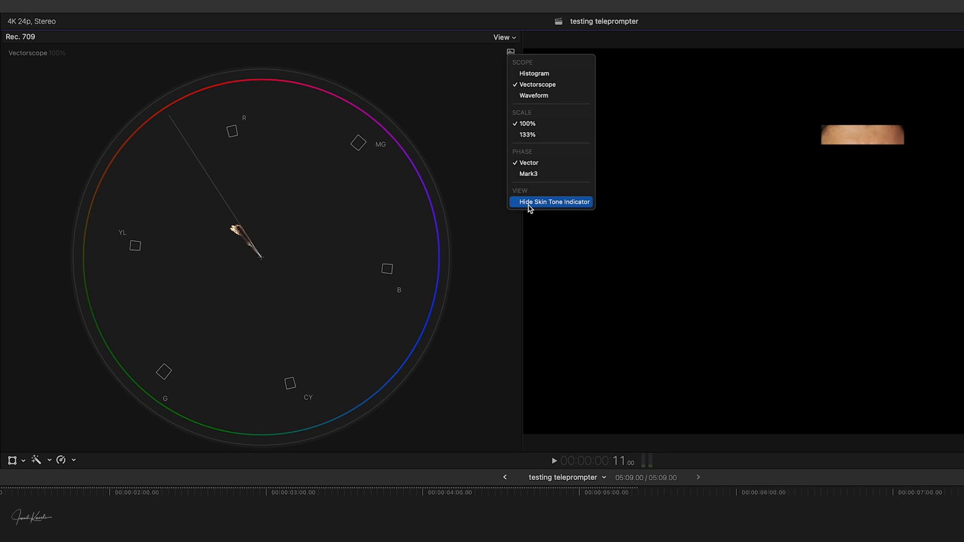
{"action": "left_click", "coordinate": [552, 202]}
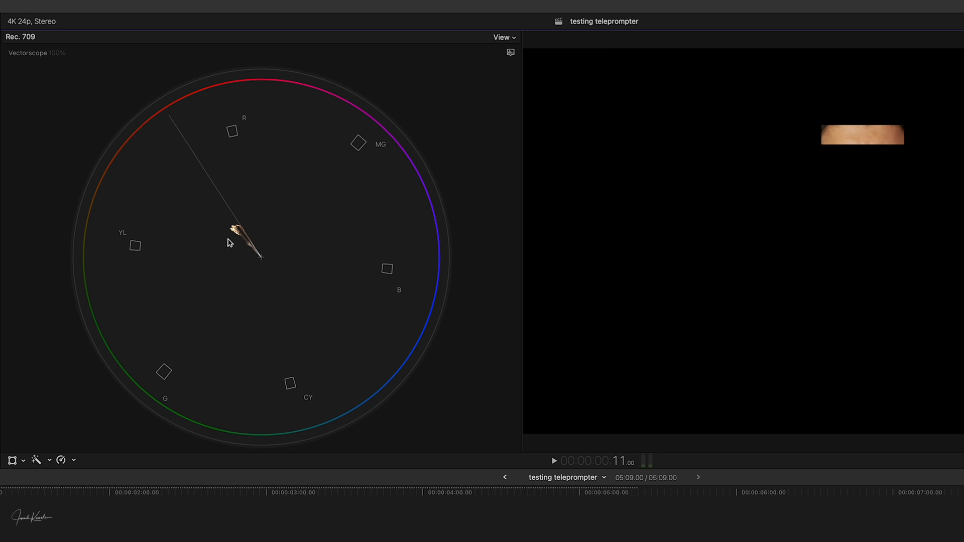
{"action": "mouse_move", "coordinate": [210, 187]}
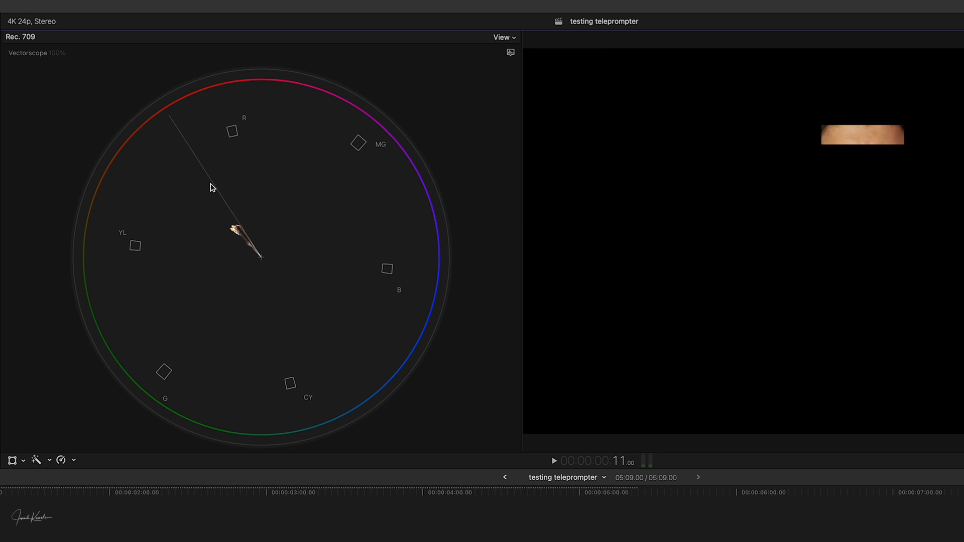
{"action": "mouse_move", "coordinate": [228, 234]}
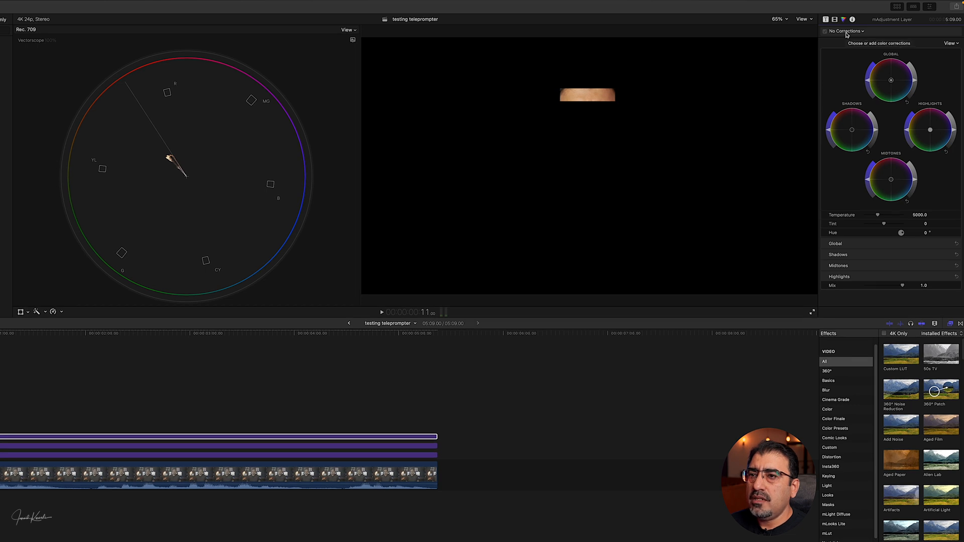
Add Hue/Saturation Curves and nudge the skin Hue vs Hue point onto the skin-tone line.
{"action": "left_click", "coordinate": [845, 31]}
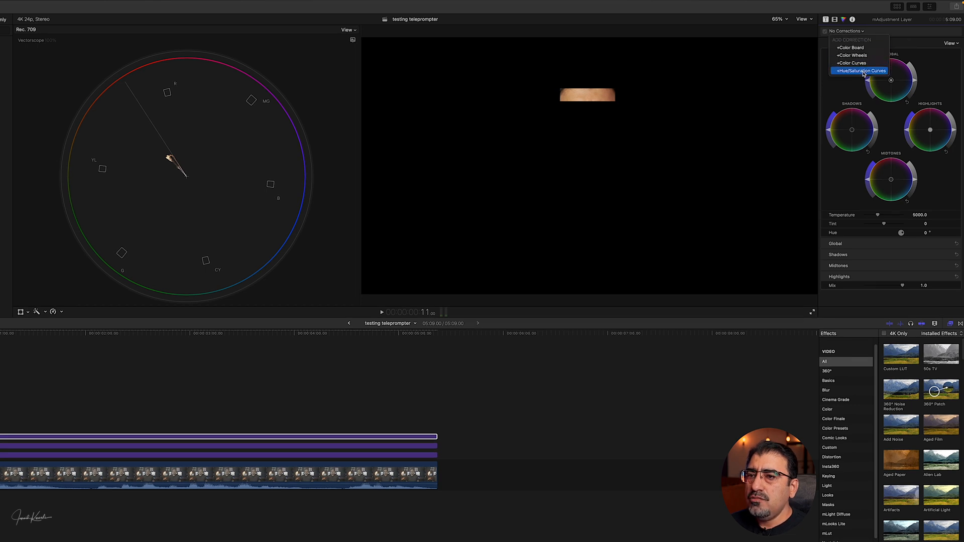
{"action": "left_click", "coordinate": [859, 70]}
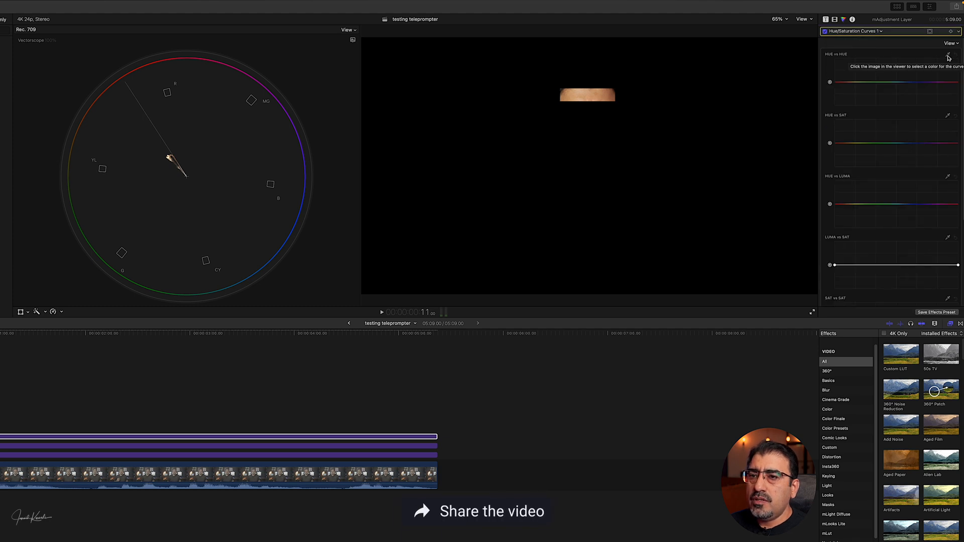
{"action": "mouse_move", "coordinate": [897, 77]}
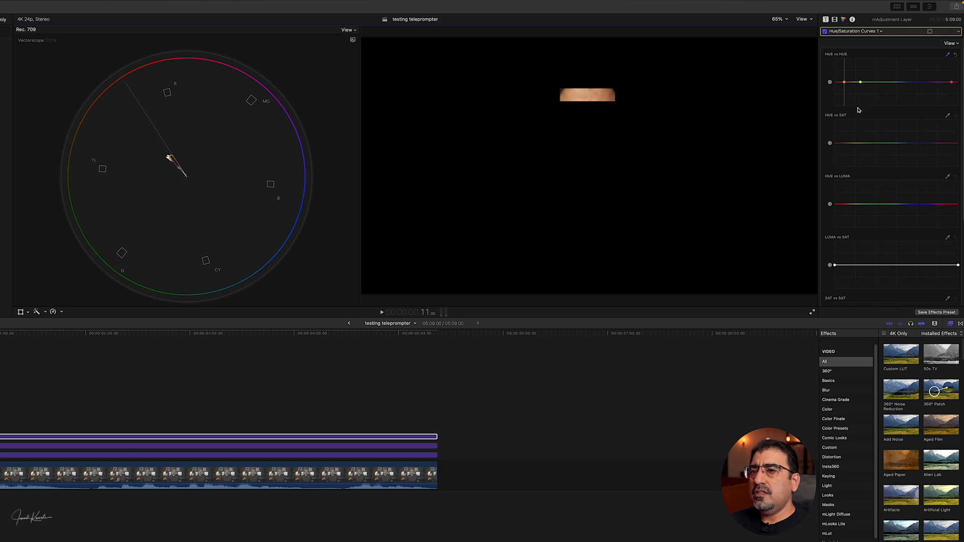
{"action": "mouse_move", "coordinate": [844, 84]}
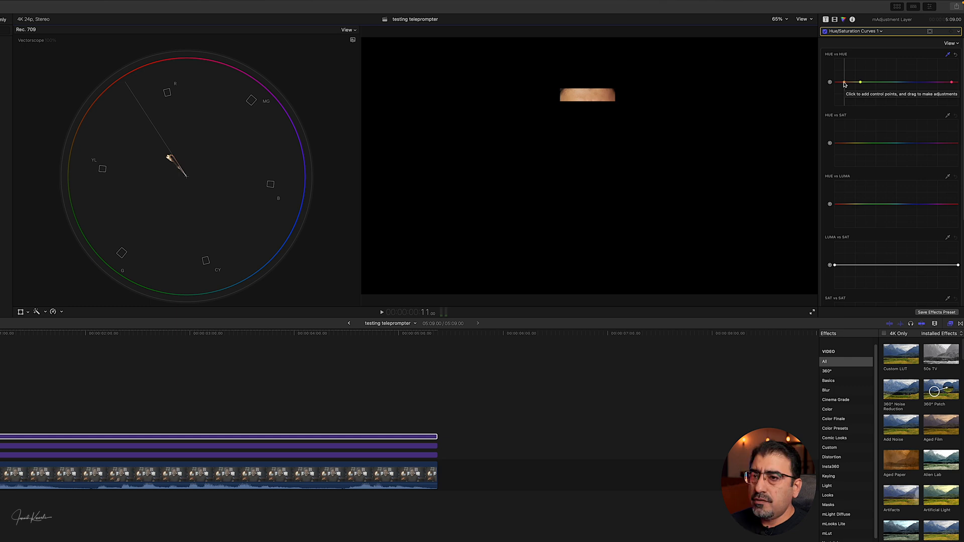
{"action": "key", "text": "shift+cmd"}
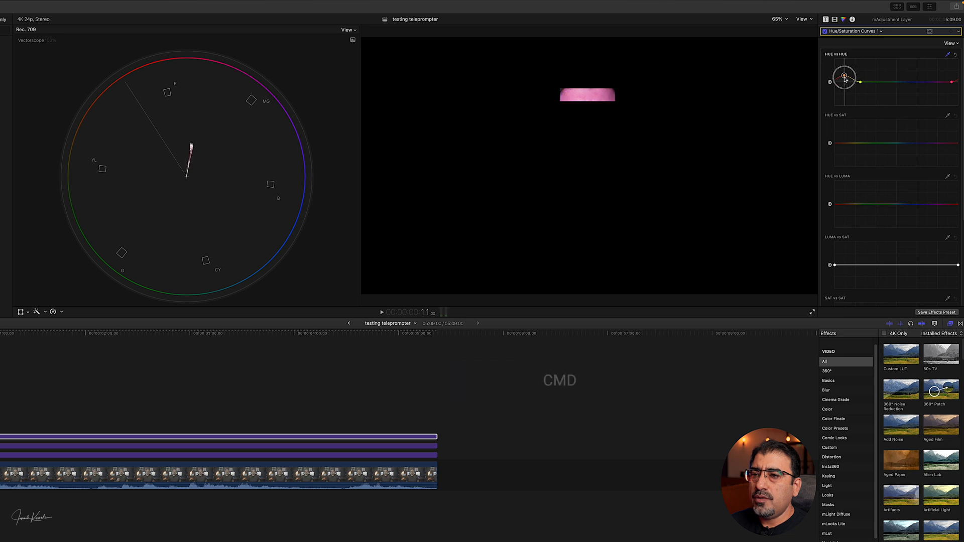
{"action": "left_click_drag", "start_coordinate": [844, 77], "coordinate": [844, 83]}
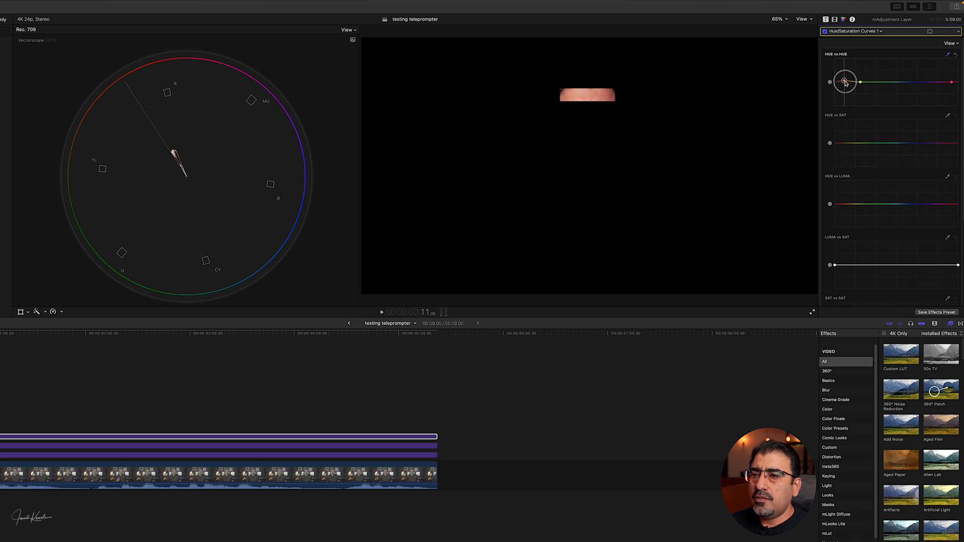
{"action": "left_click_drag", "start_coordinate": [845, 81], "coordinate": [845, 81]}
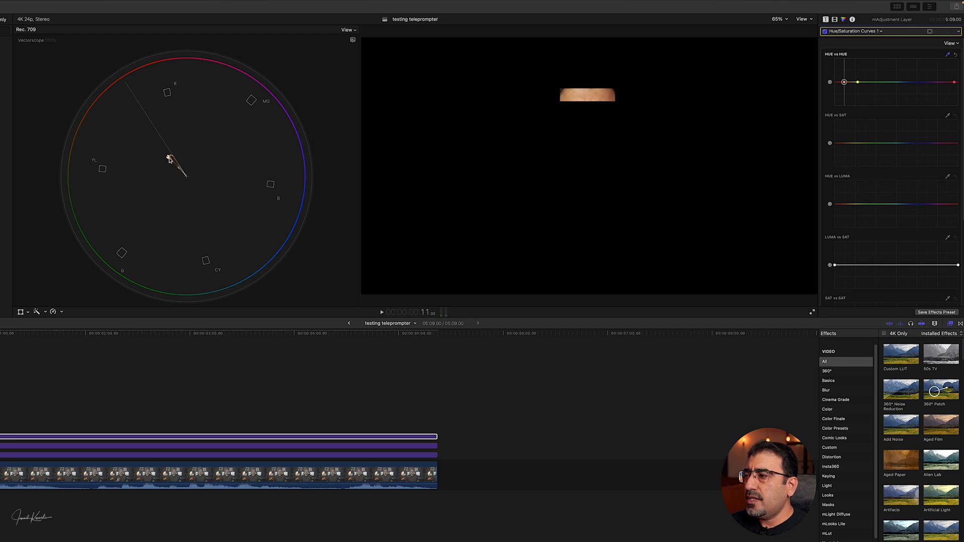
{"action": "mouse_move", "coordinate": [168, 159]}
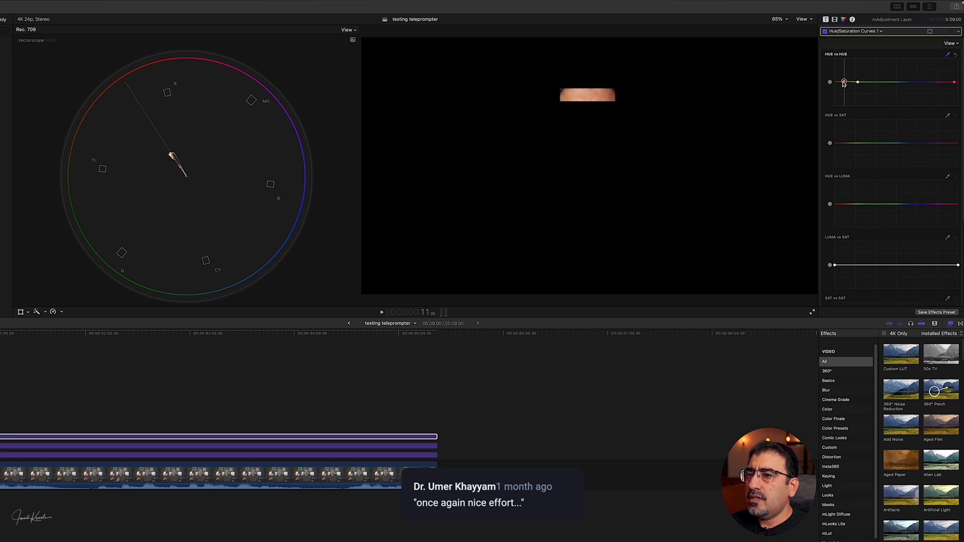
Toggle the layer's Crop off in the Video inspector to preview the full frame.
{"action": "left_click", "coordinate": [825, 19]}
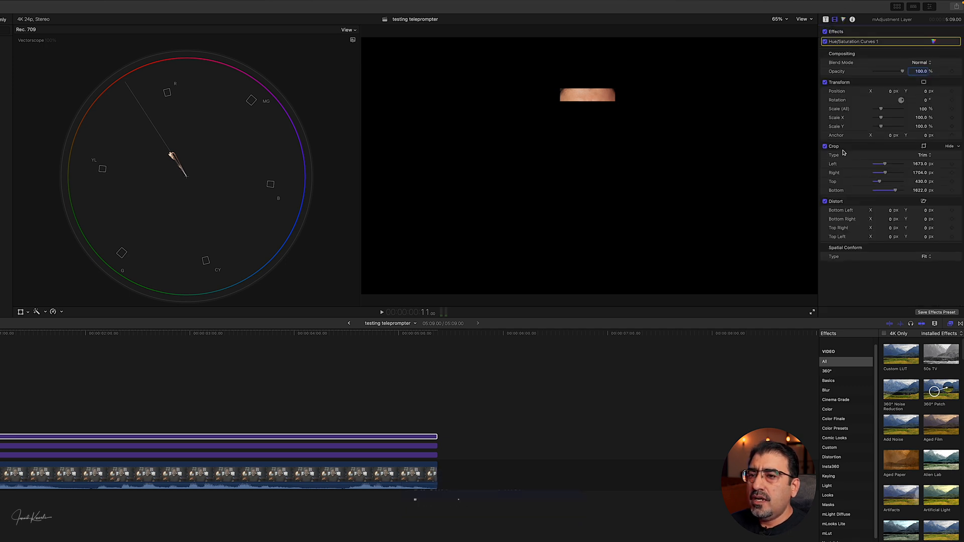
{"action": "left_click", "coordinate": [825, 147]}
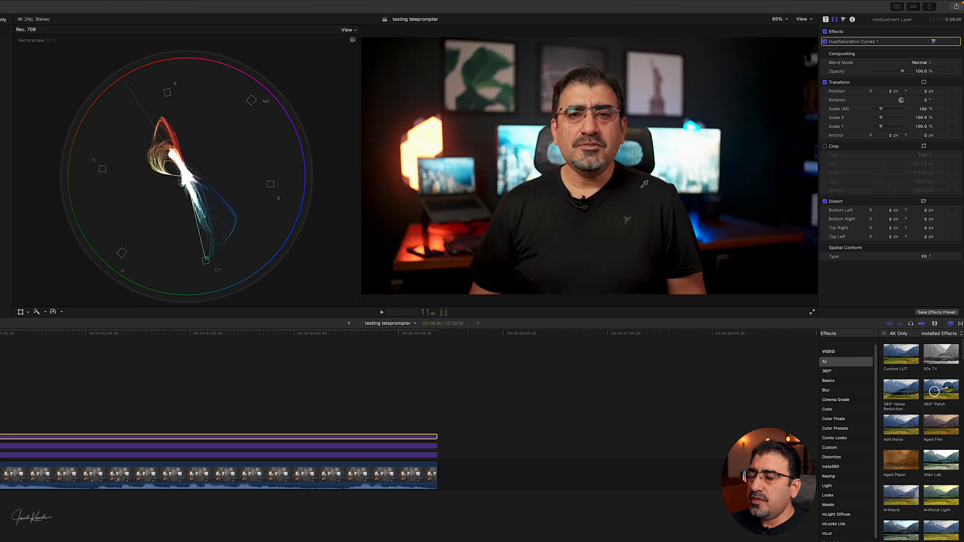
{"action": "mouse_move", "coordinate": [586, 59]}
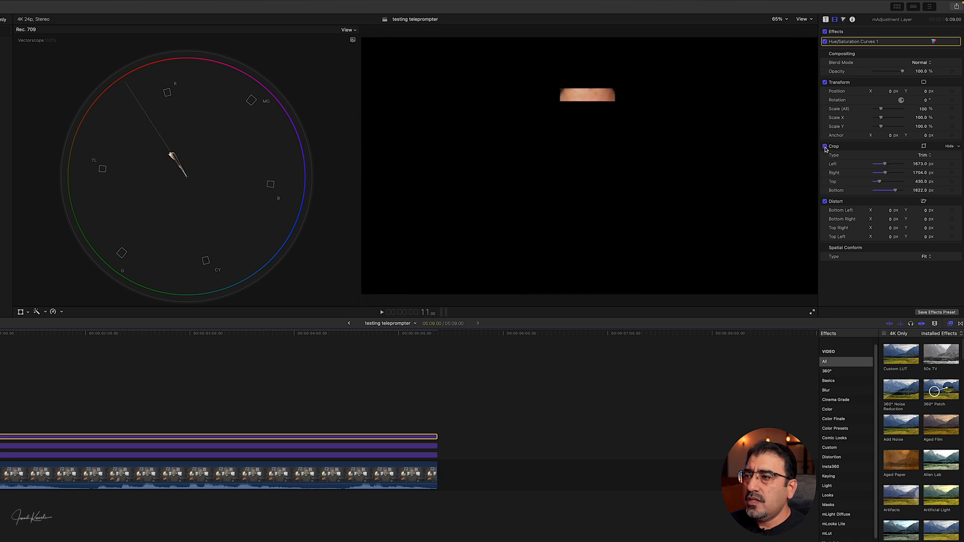
Switch the scope to the luma Waveform and fine-adjust a Hue vs Luma point at the skin hue.
{"action": "left_click", "coordinate": [353, 40]}
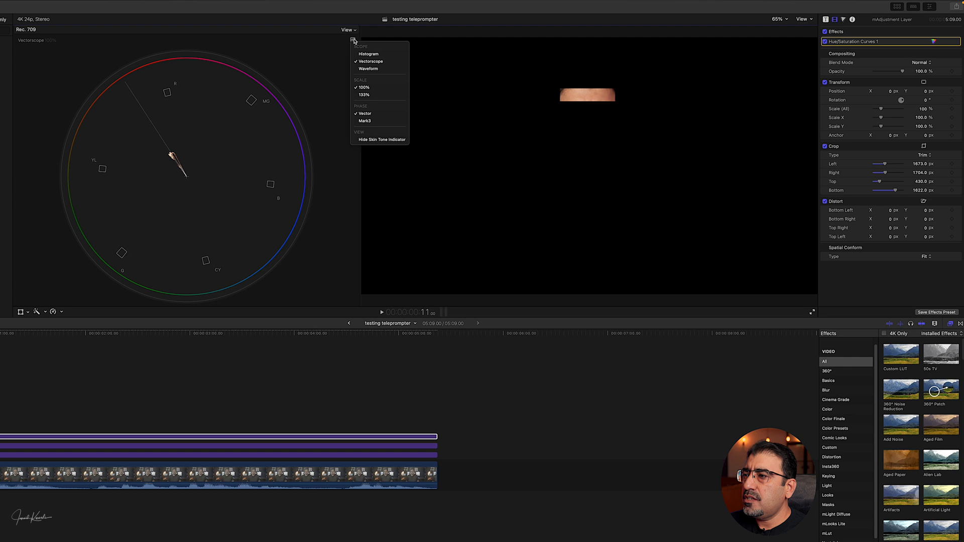
{"action": "left_click", "coordinate": [369, 55]}
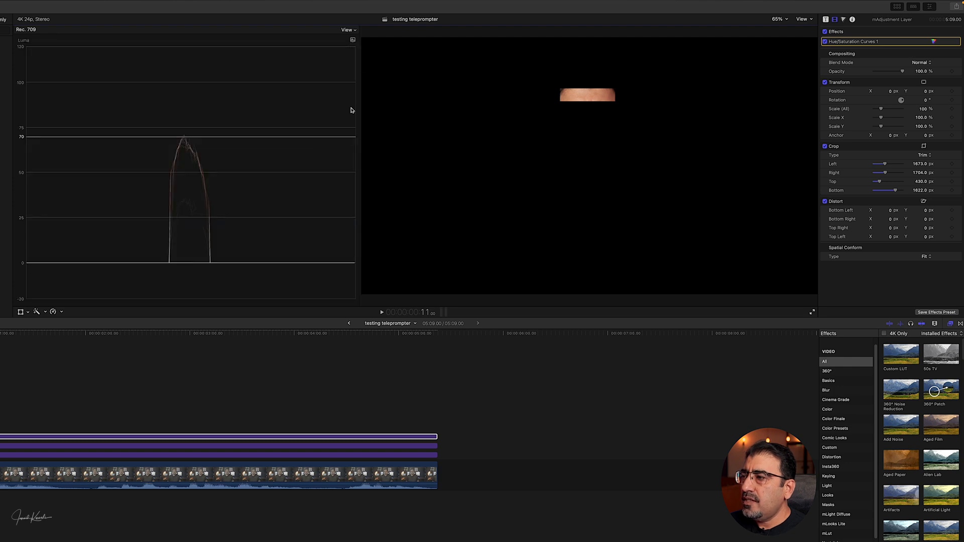
{"action": "mouse_move", "coordinate": [179, 133]}
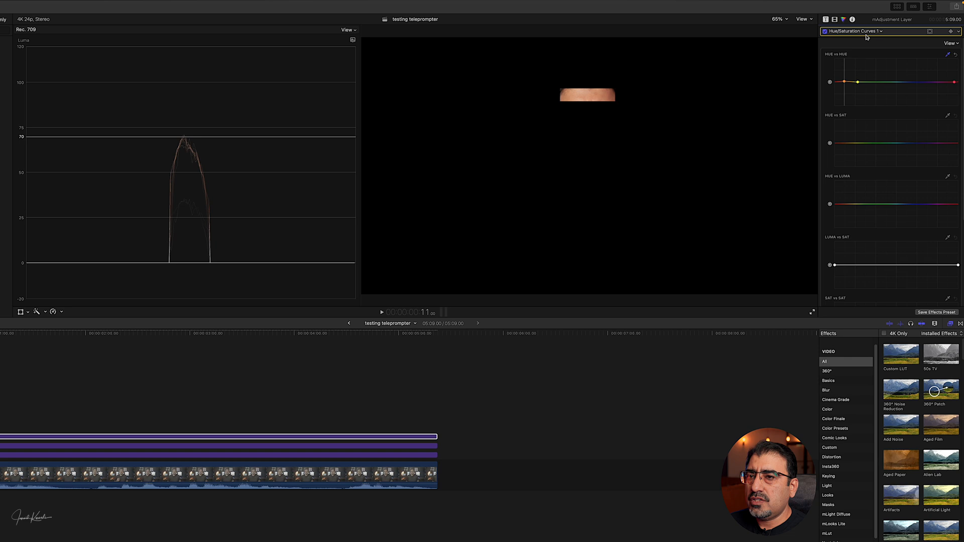
{"action": "mouse_move", "coordinate": [931, 195]}
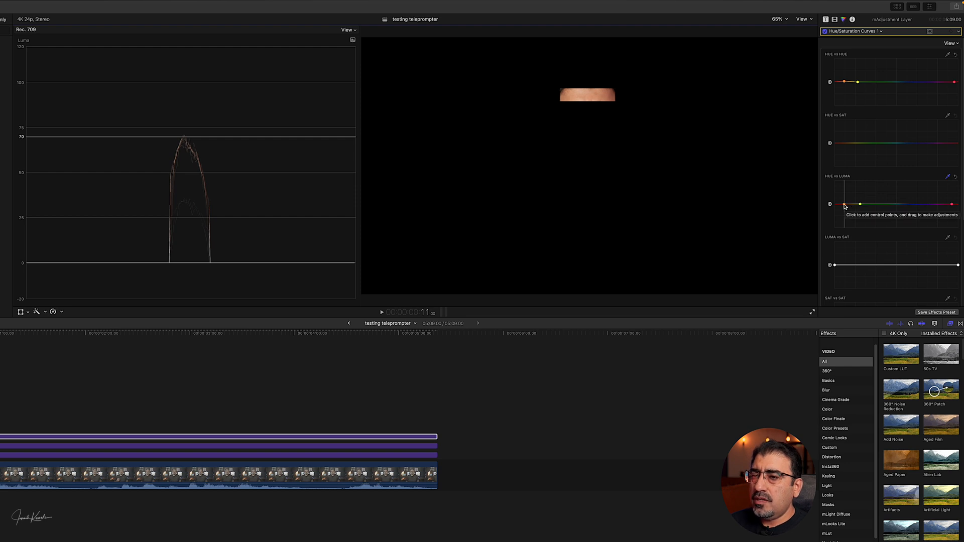
{"action": "key", "text": "shift+cmd"}
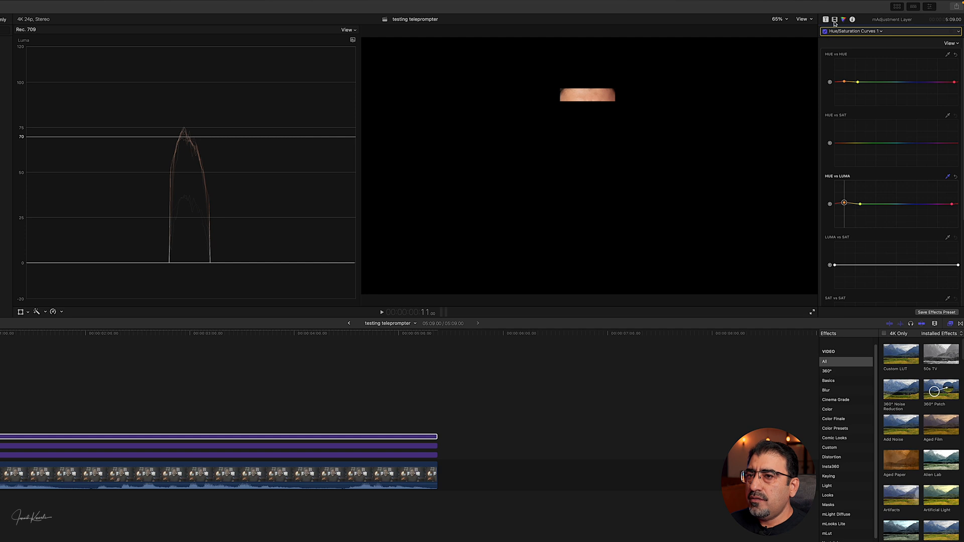
Uncheck Crop to show the full frame, then select the skin-hue luma point.
{"action": "left_click", "coordinate": [825, 19]}
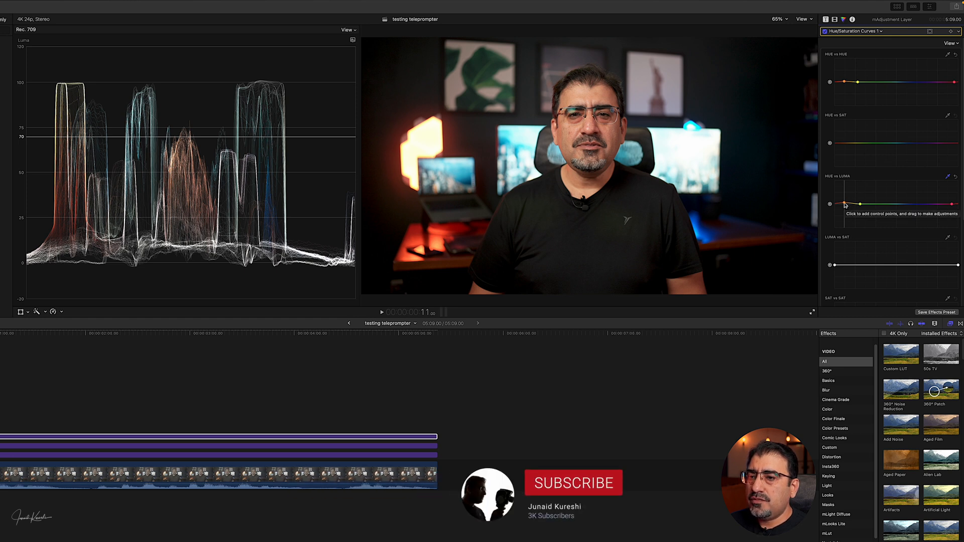
{"action": "left_click", "coordinate": [842, 203]}
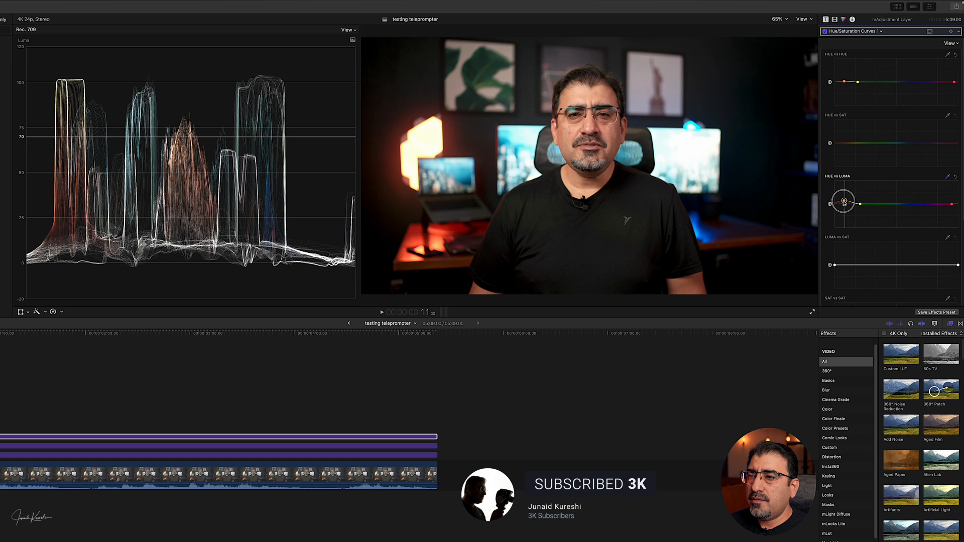